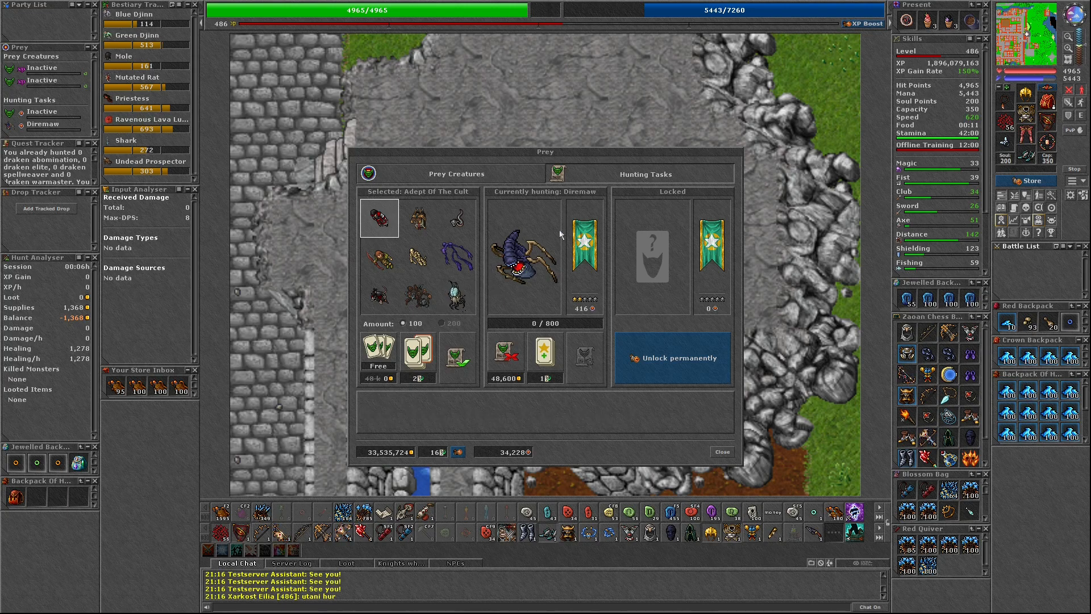
# Cancel the Diremaw task for gold, start the Demon task, then cancel the Demon task too
pyautogui.click(504, 360)
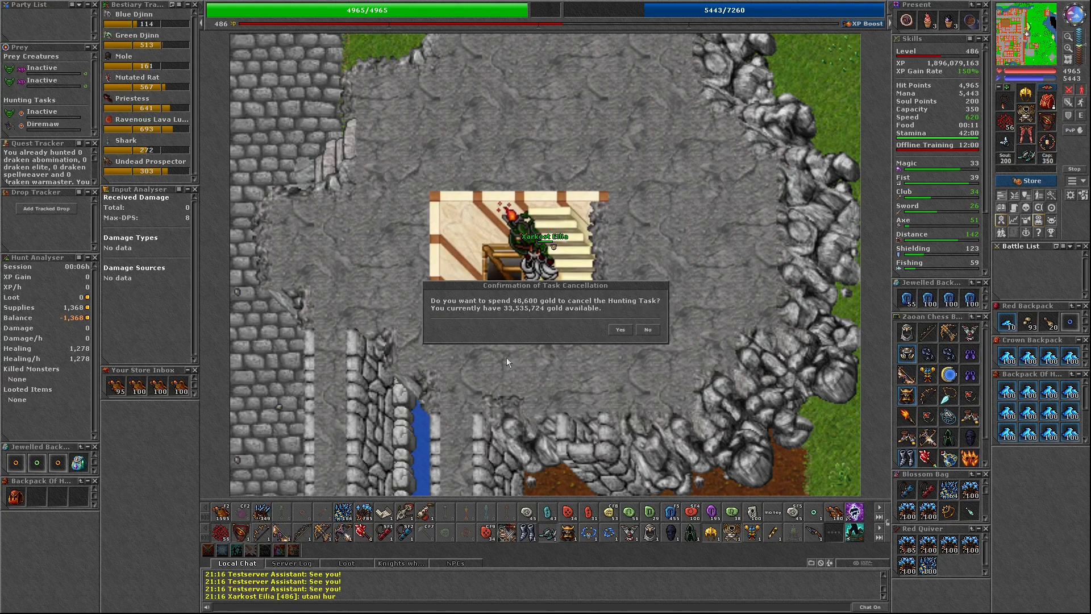
pyautogui.click(618, 330)
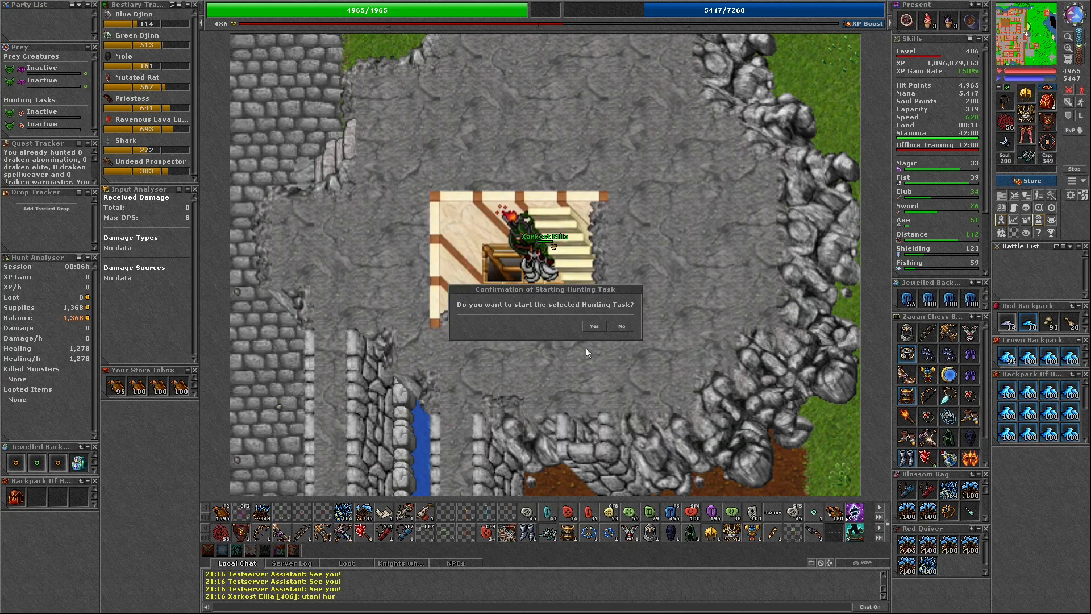
pyautogui.click(594, 326)
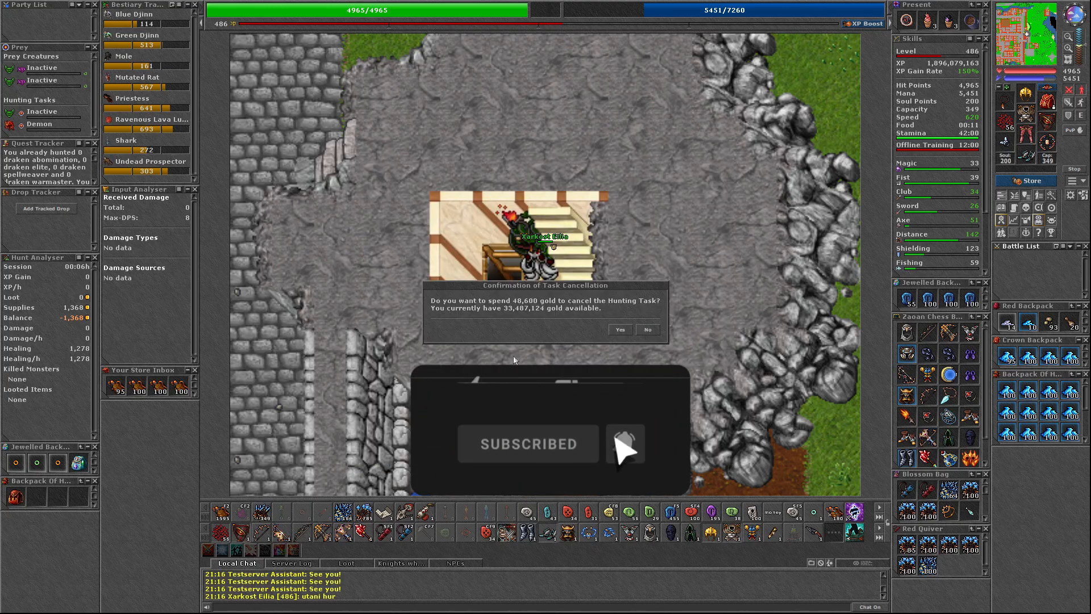
pyautogui.click(618, 330)
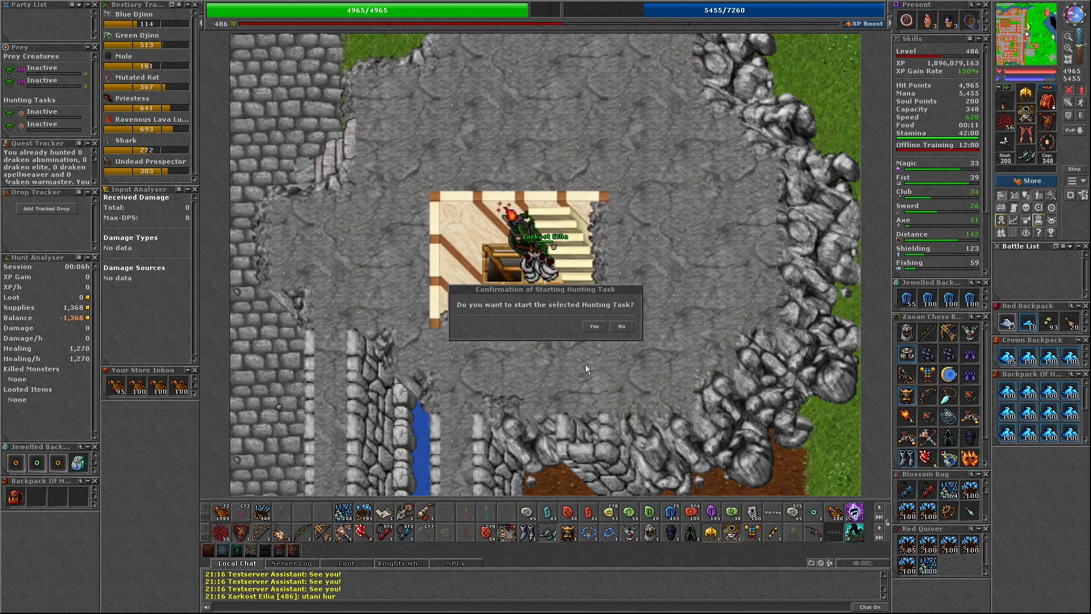
# Start and cancel Distorted Phantom and Armadillo tasks, leaving Adult Goanna ×400 selected unstarted
pyautogui.click(593, 327)
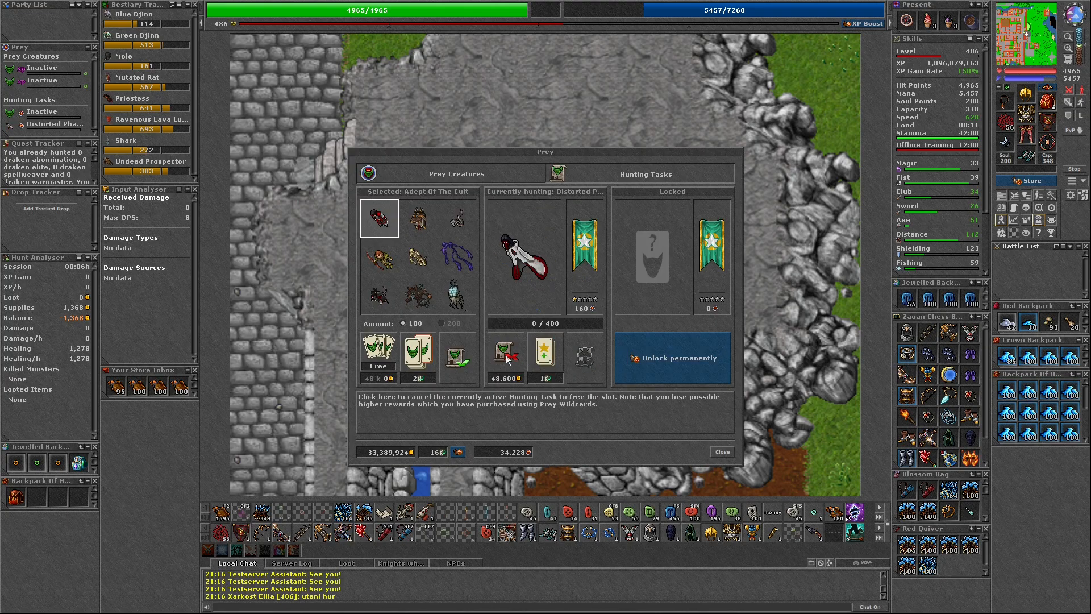
pyautogui.click(504, 356)
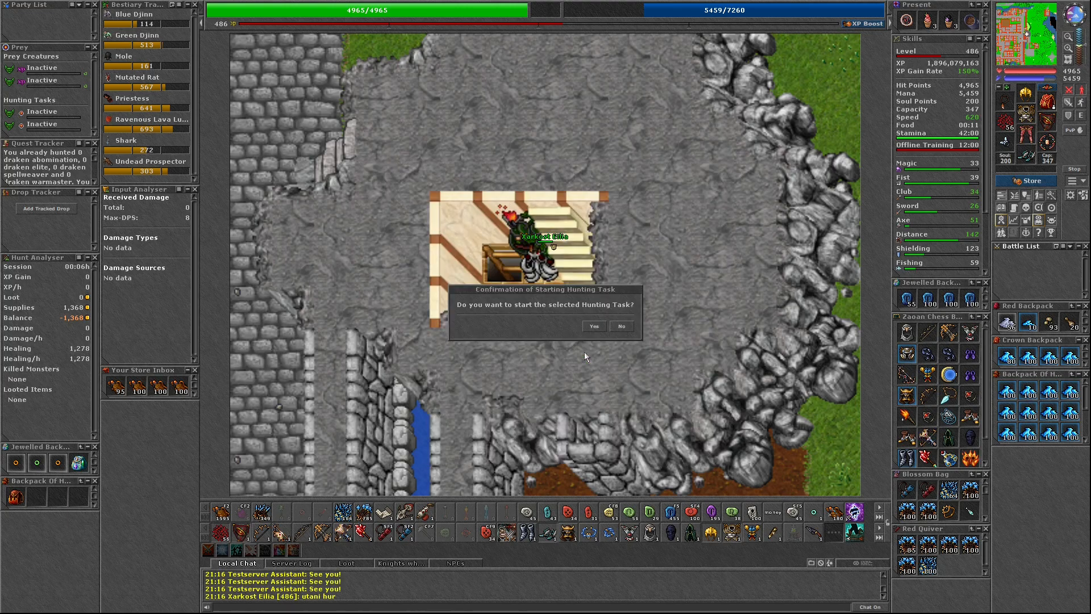
pyautogui.click(593, 326)
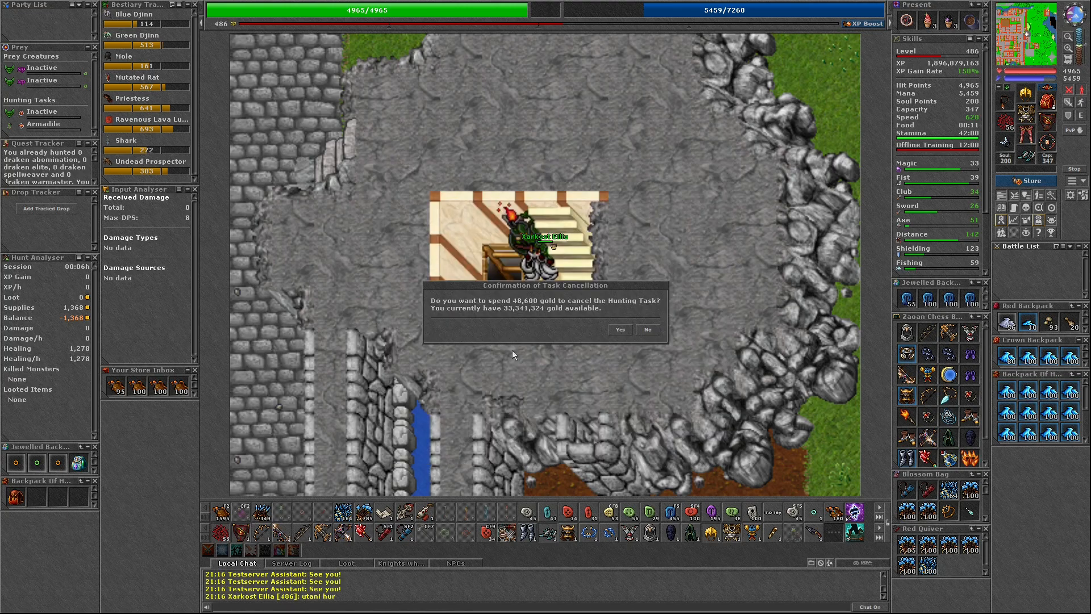
pyautogui.click(646, 330)
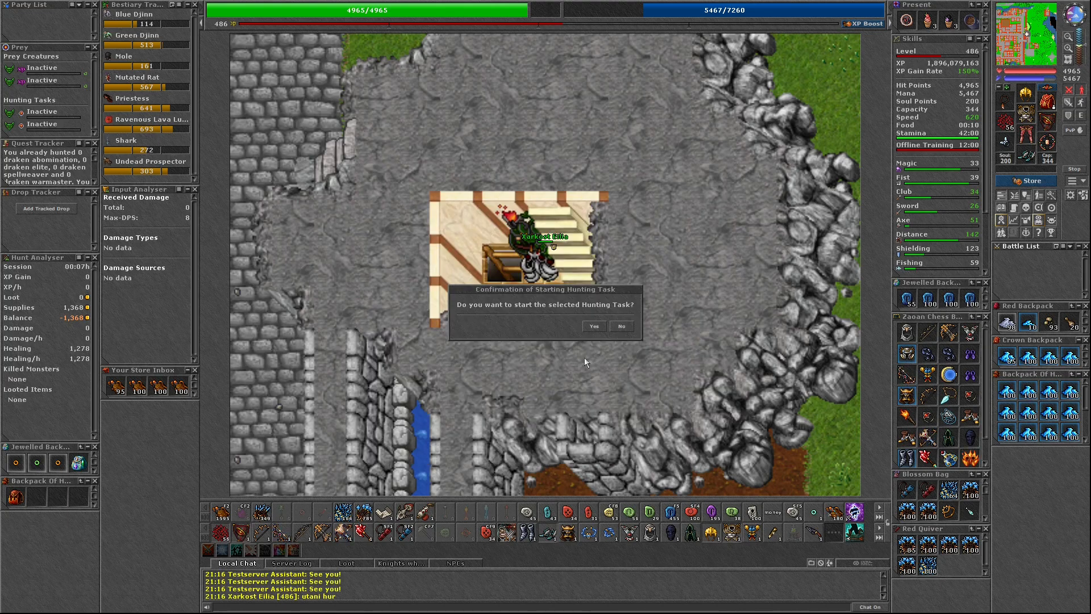
pyautogui.click(593, 327)
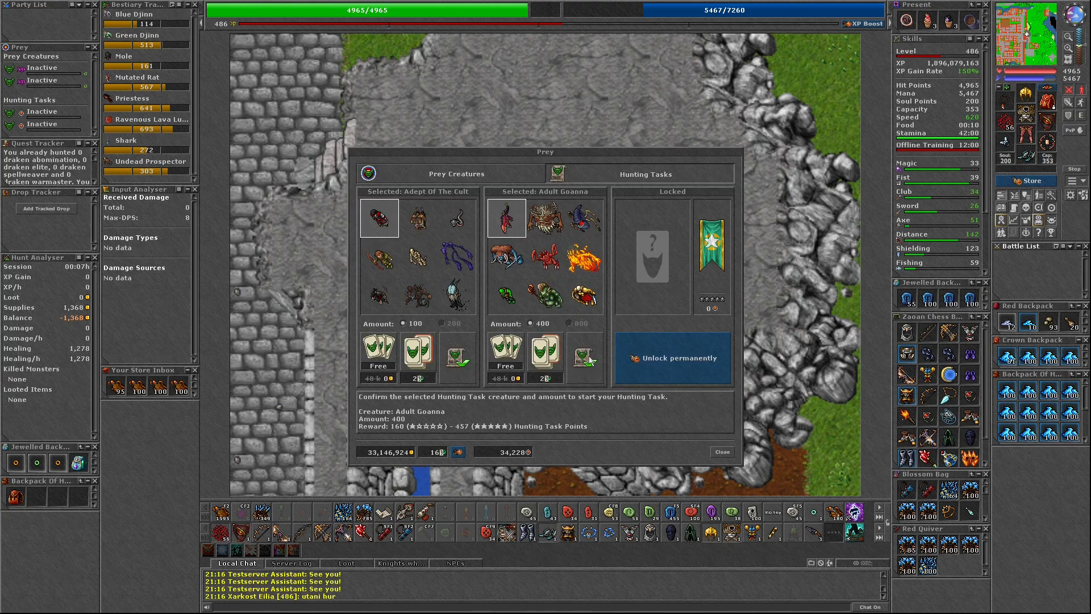